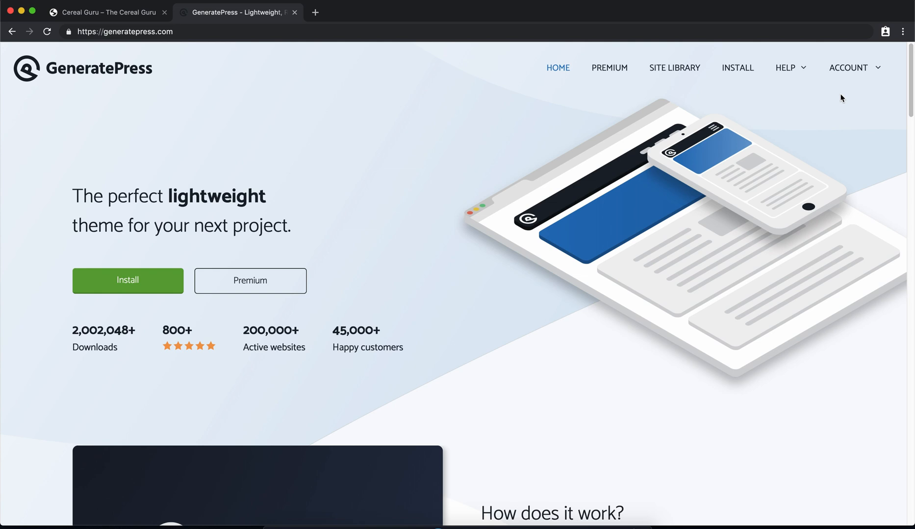
mouse_move(848, 68)
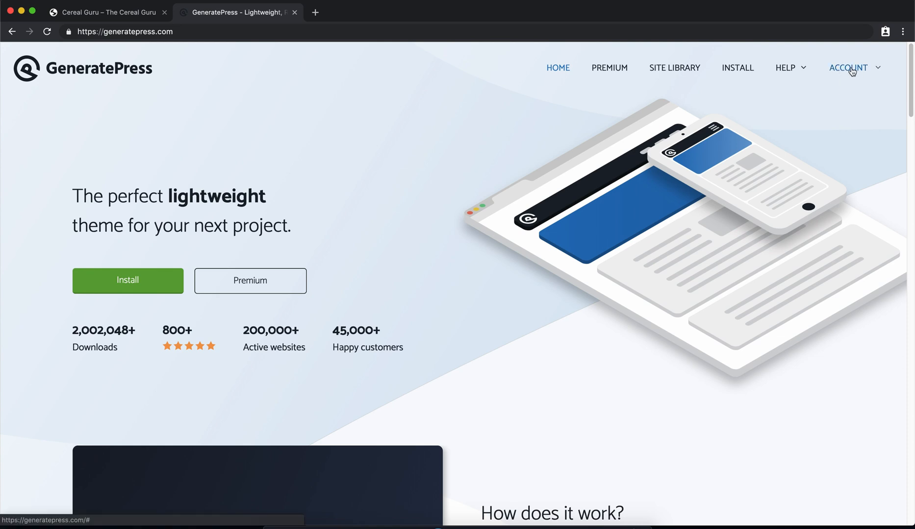
- Download the GeneratePress theme zip from the account Downloads page
click(850, 68)
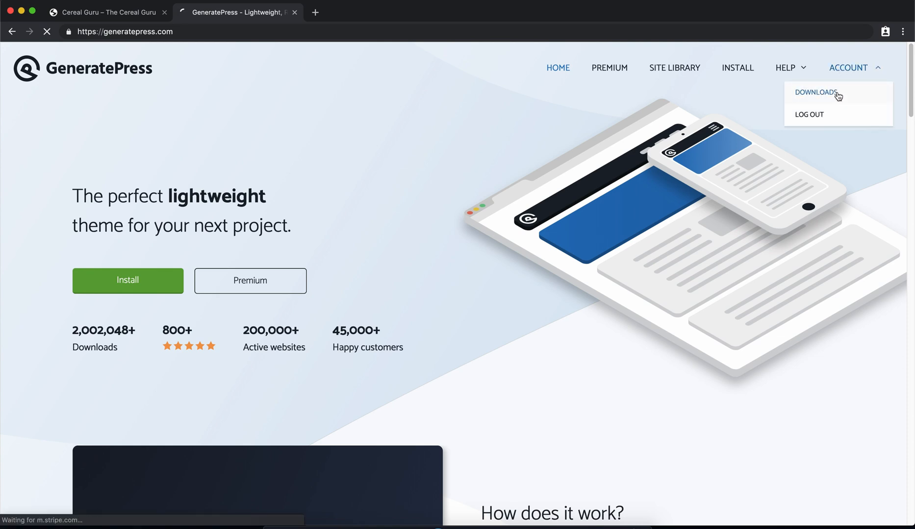
click(814, 92)
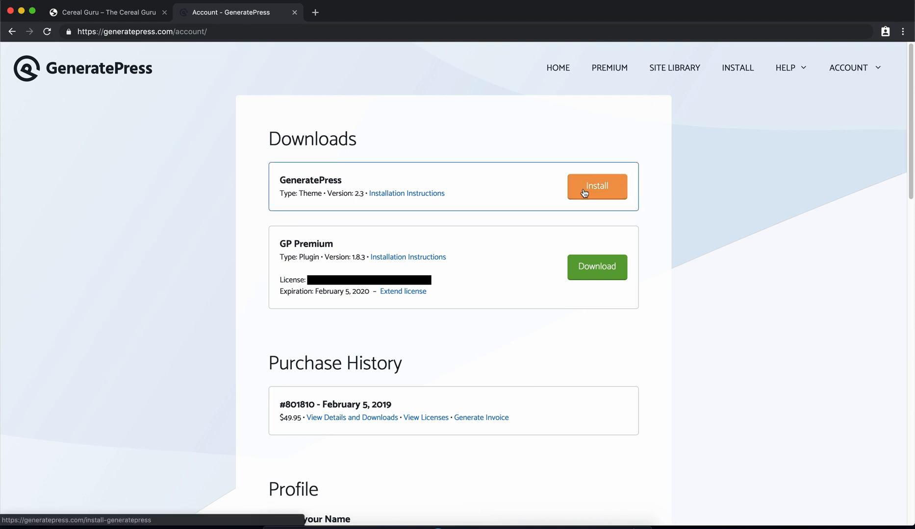
mouse_move(596, 267)
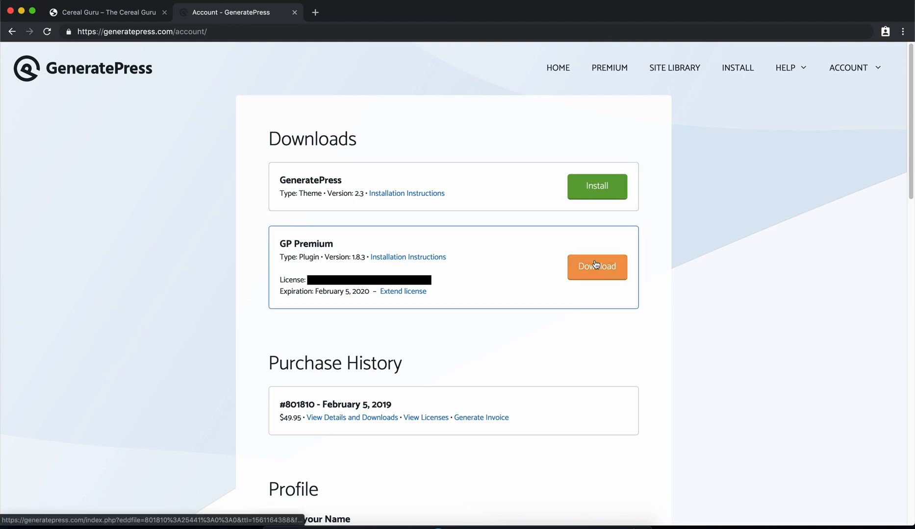
click(596, 186)
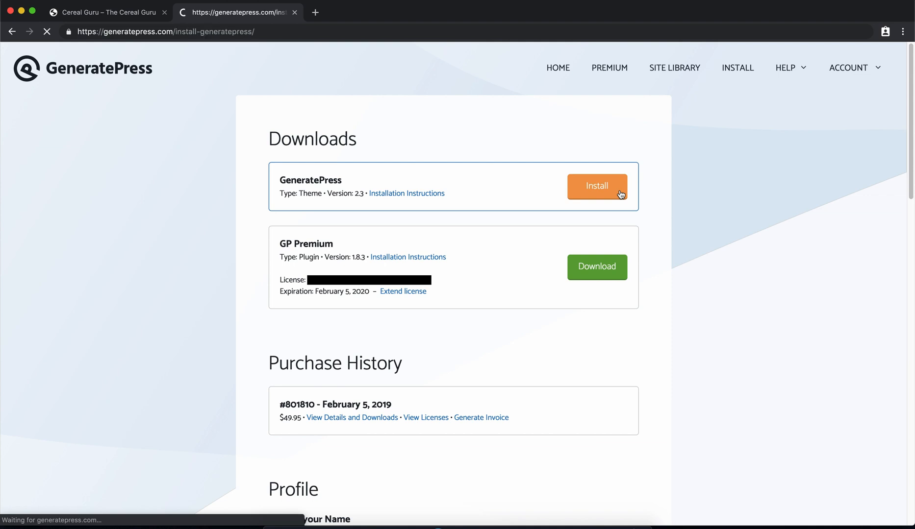
click(596, 185)
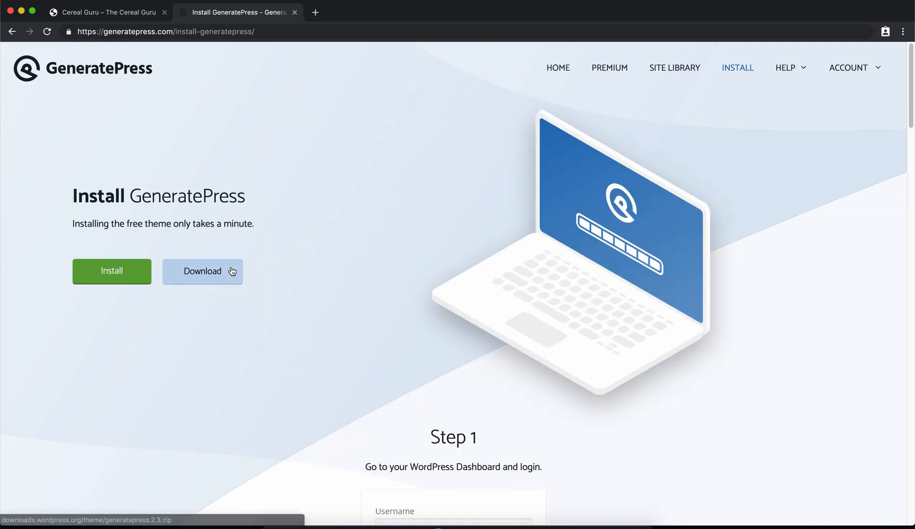
click(202, 271)
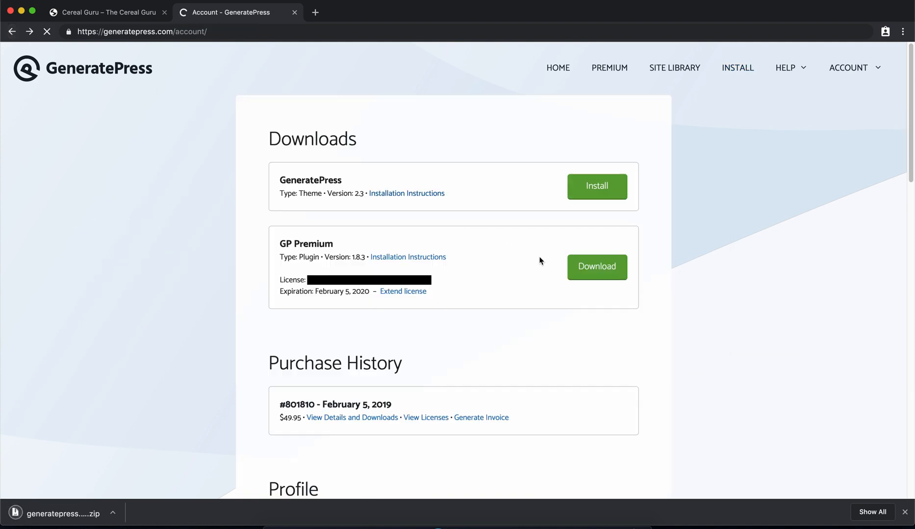
- Download the GP Premium plugin zip and return to the WordPress dashboard
click(596, 267)
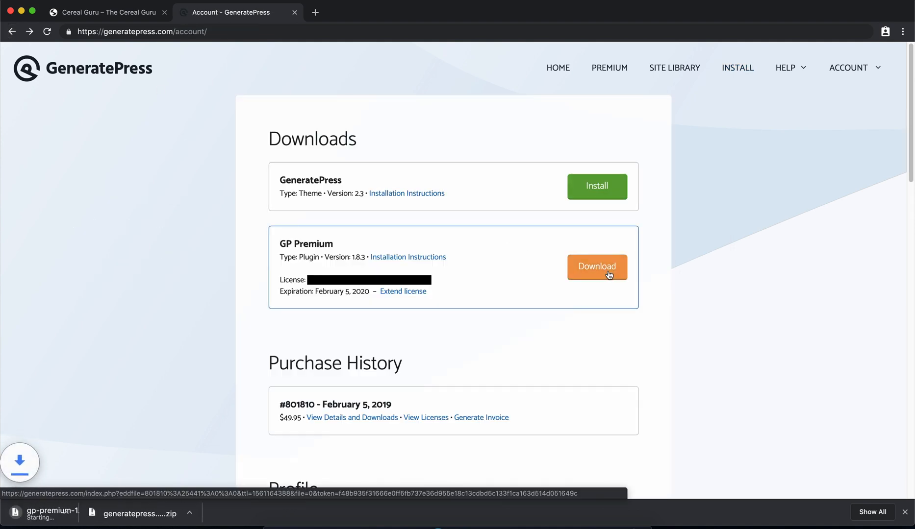
click(597, 267)
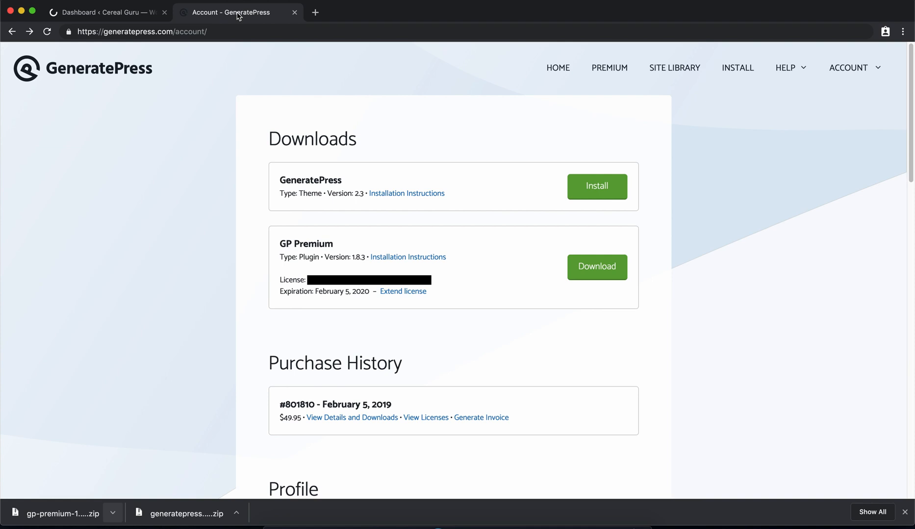
click(99, 12)
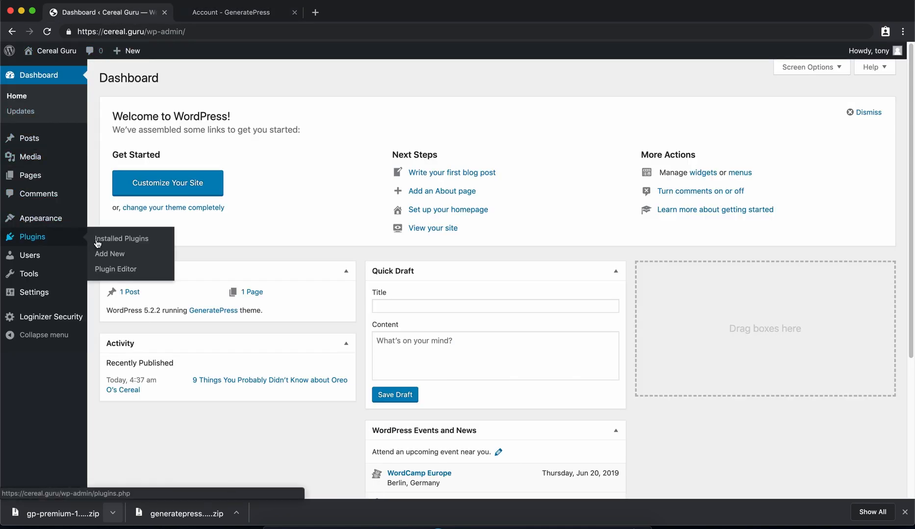
- Upload gp-premium-1.8.3.zip as a new plugin, install it, and activate it
click(109, 253)
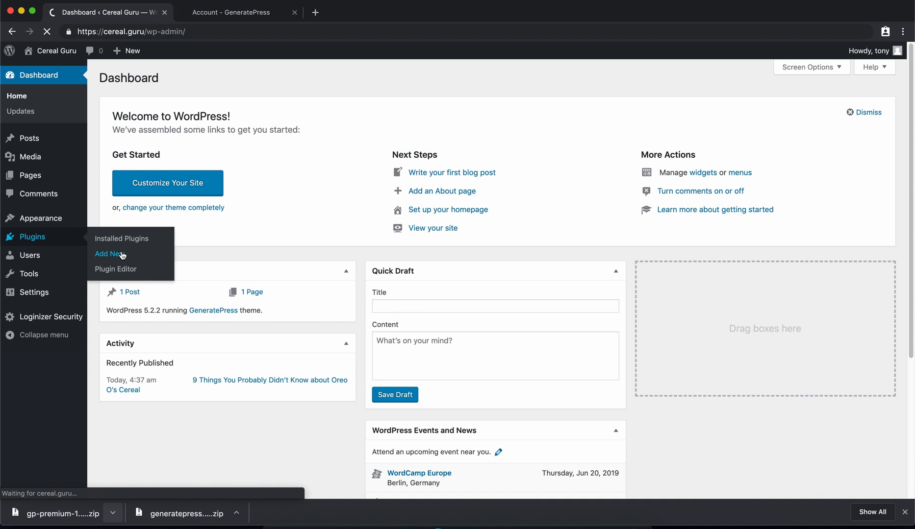
click(108, 254)
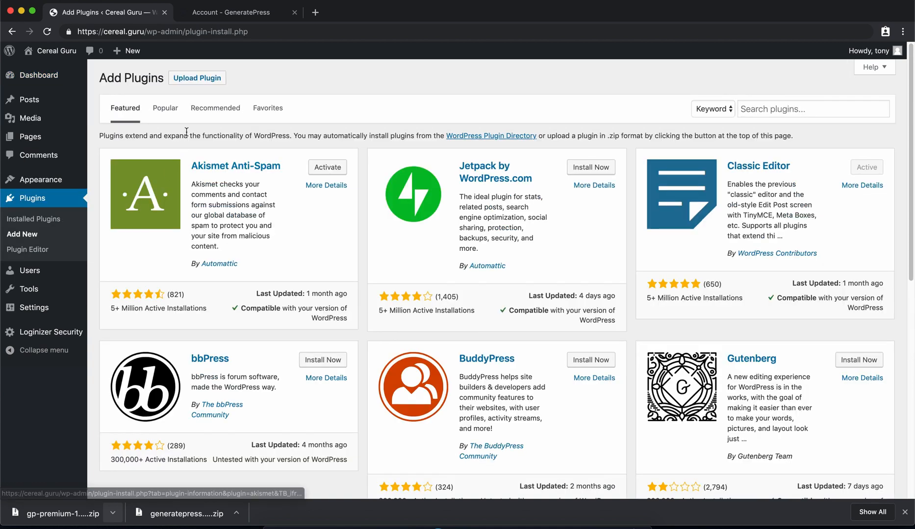
click(197, 77)
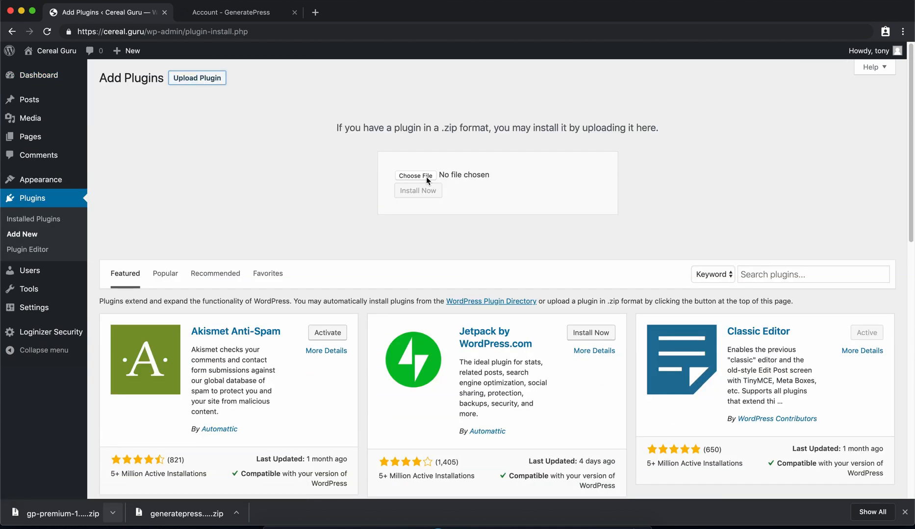
click(415, 175)
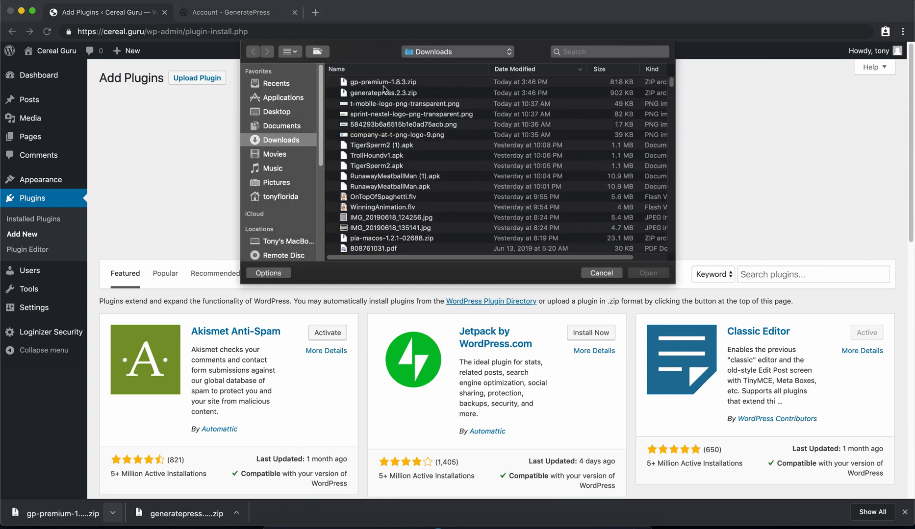
click(382, 81)
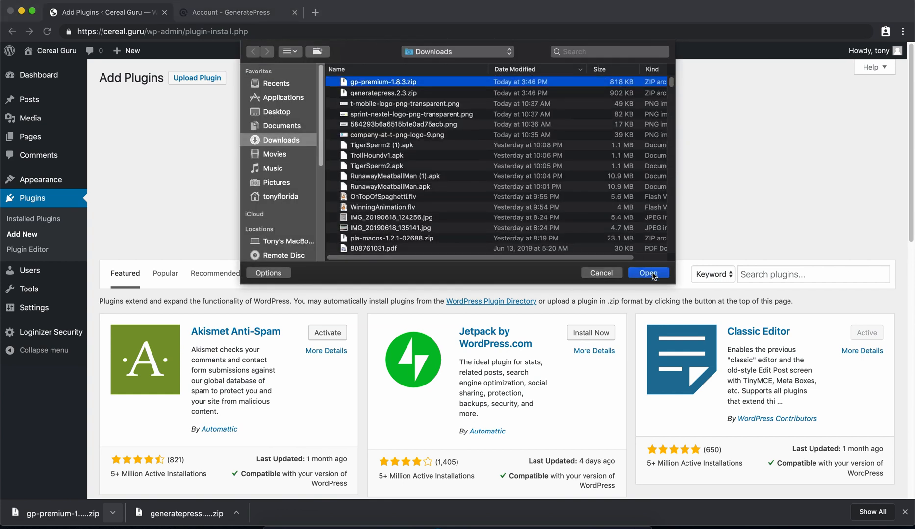
click(647, 273)
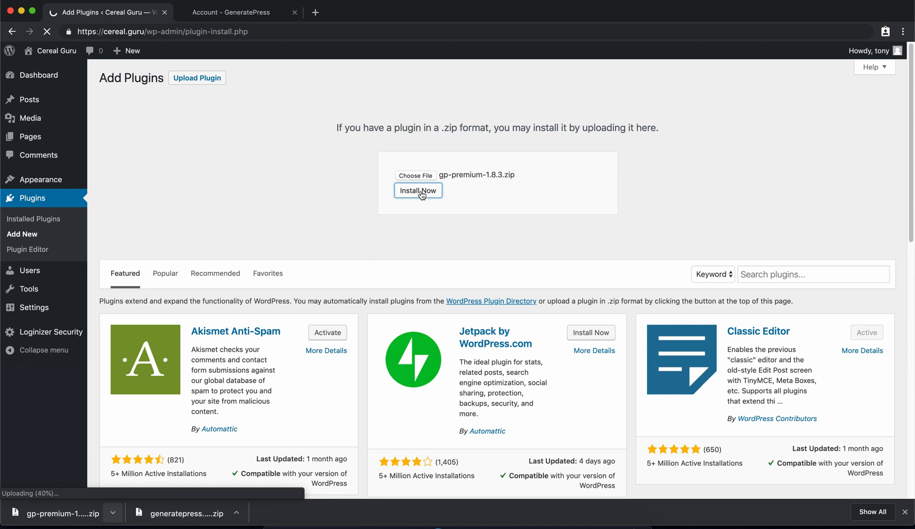
click(417, 190)
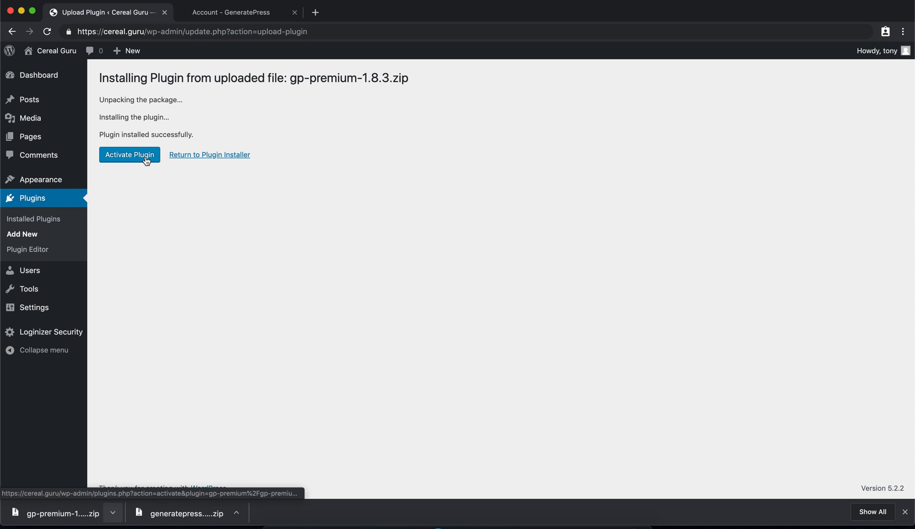
click(129, 154)
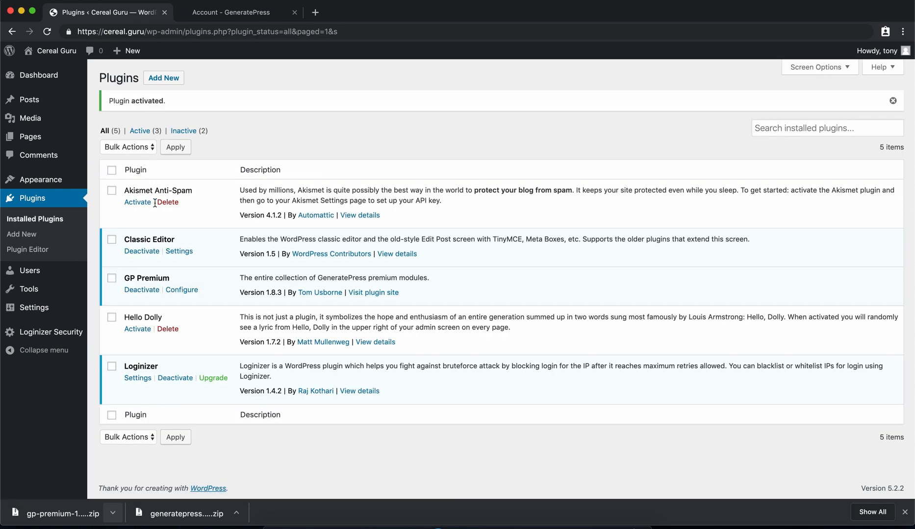
- Select all GP Premium modules and bulk-activate them
click(181, 290)
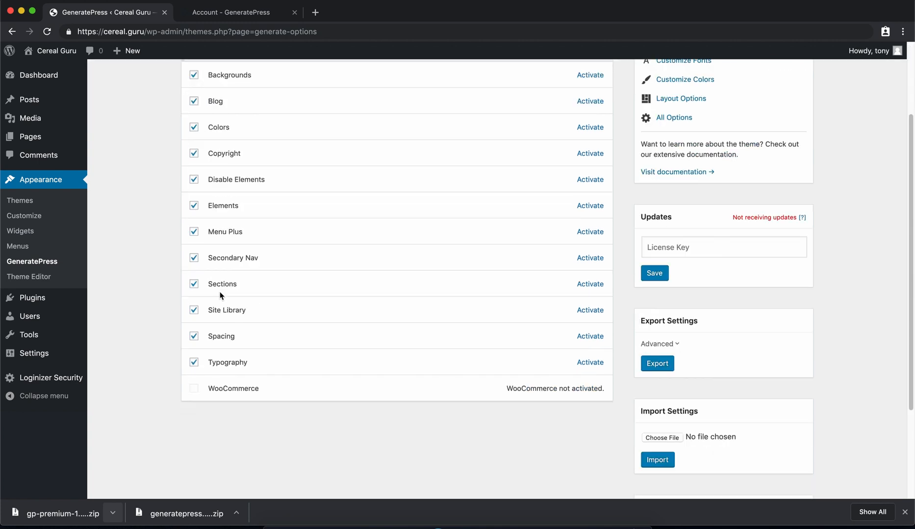
scroll(up, 3)
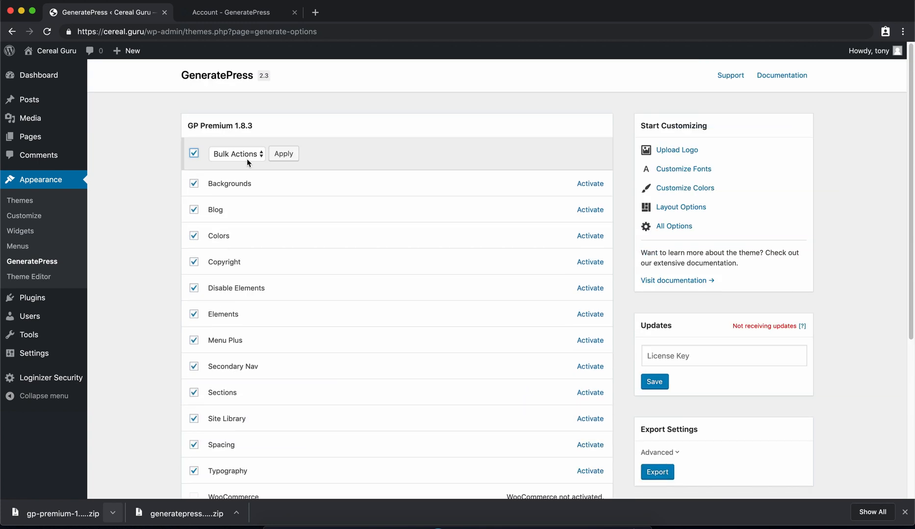
click(237, 154)
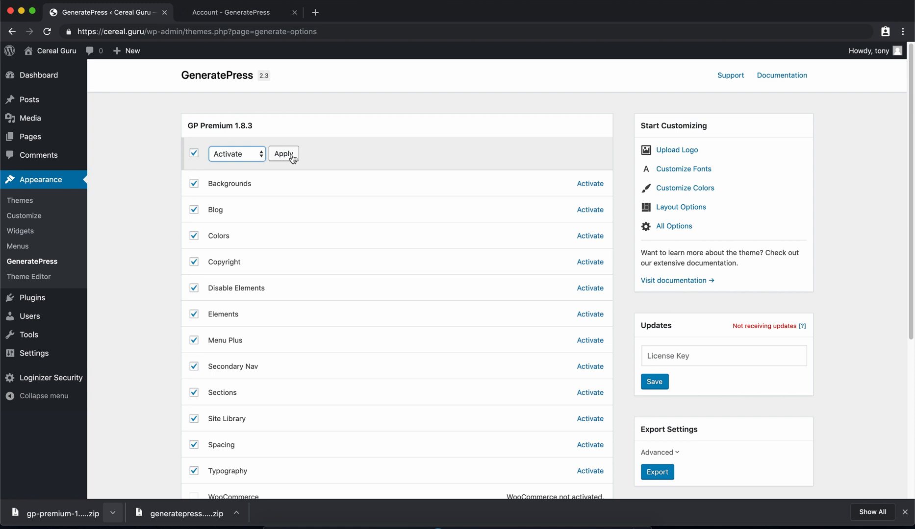
click(283, 154)
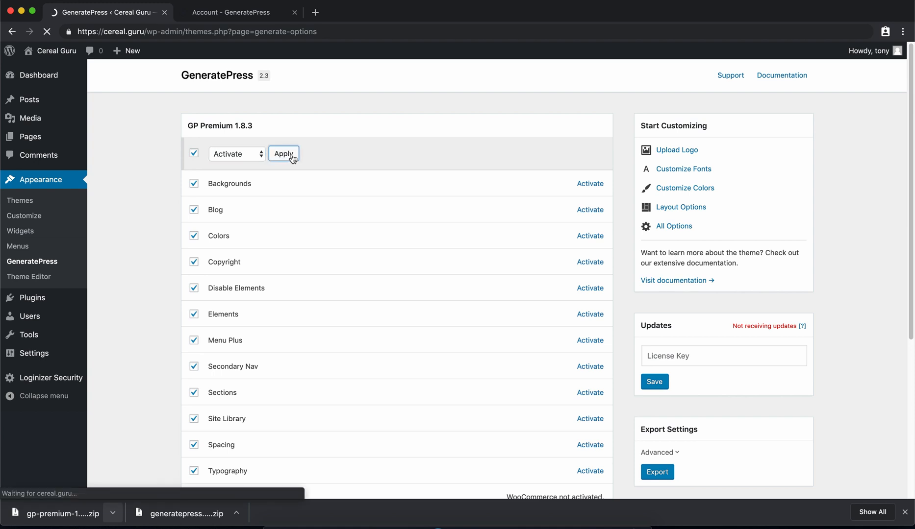
click(282, 153)
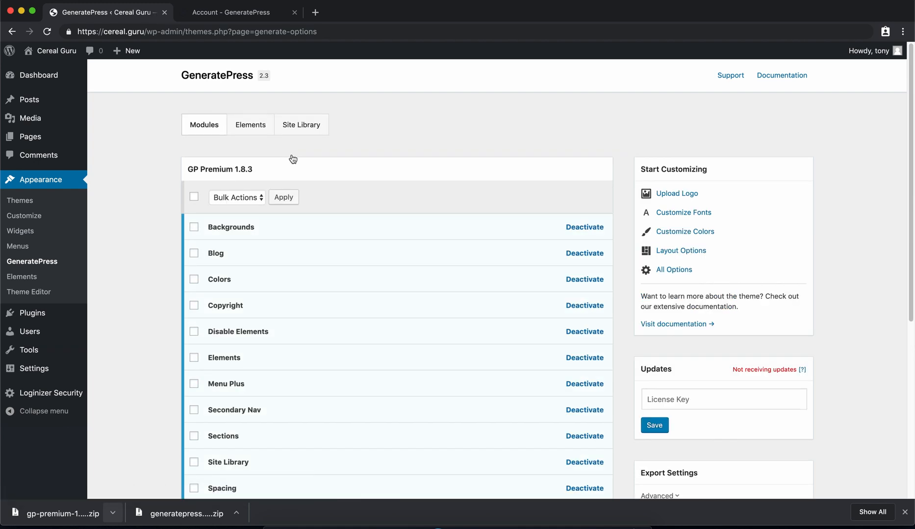
mouse_move(144, 193)
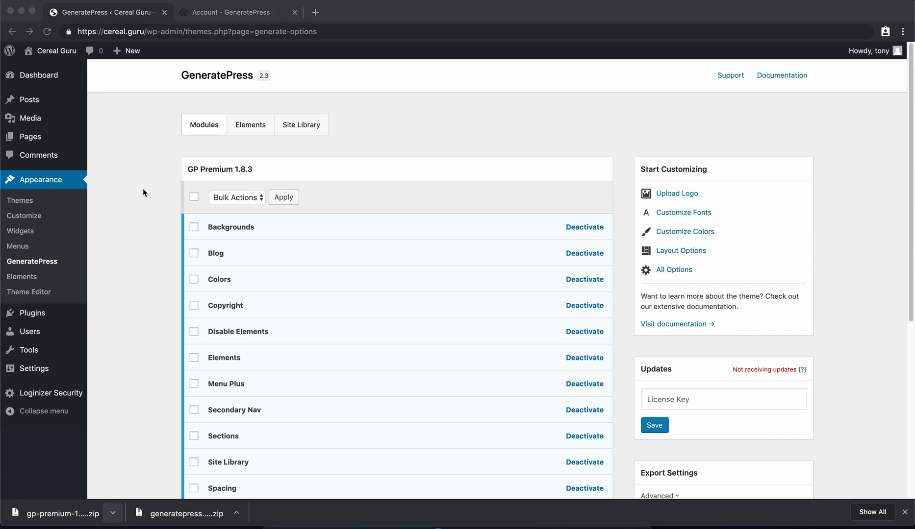
- Copy the GP Premium license key from the account page and save it
click(233, 12)
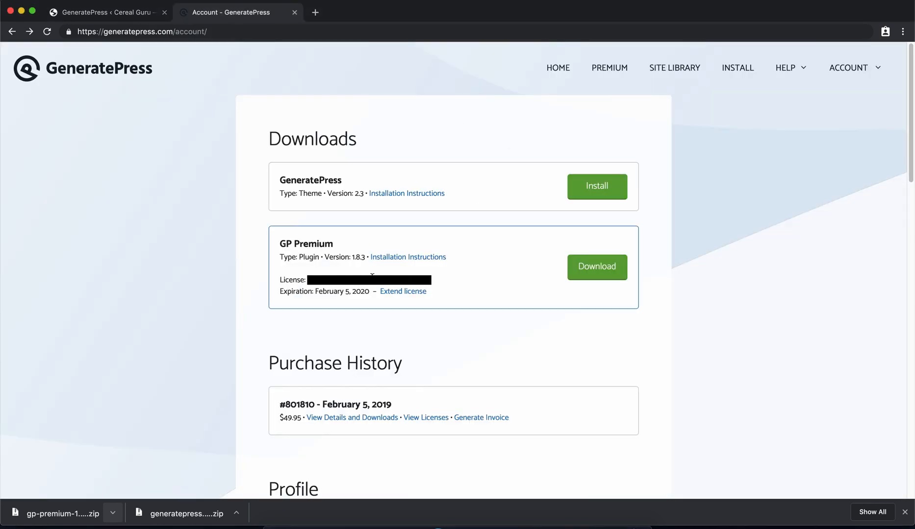
click(105, 13)
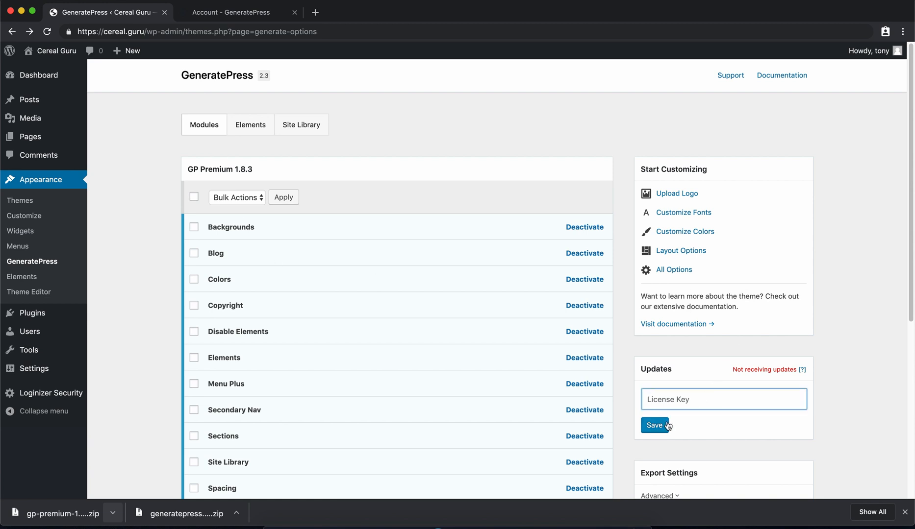
click(654, 426)
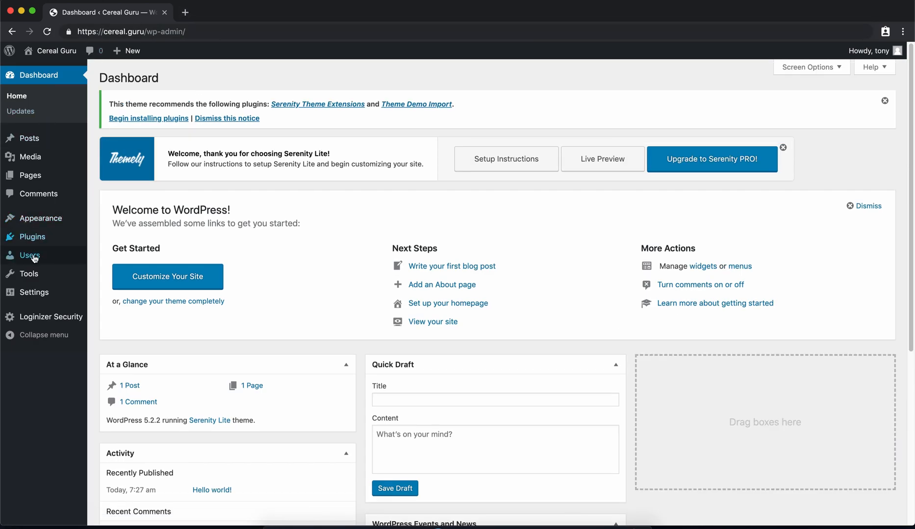
- Close the Serenity Lite welcome notice on the Themes list, then choose Add New
click(42, 218)
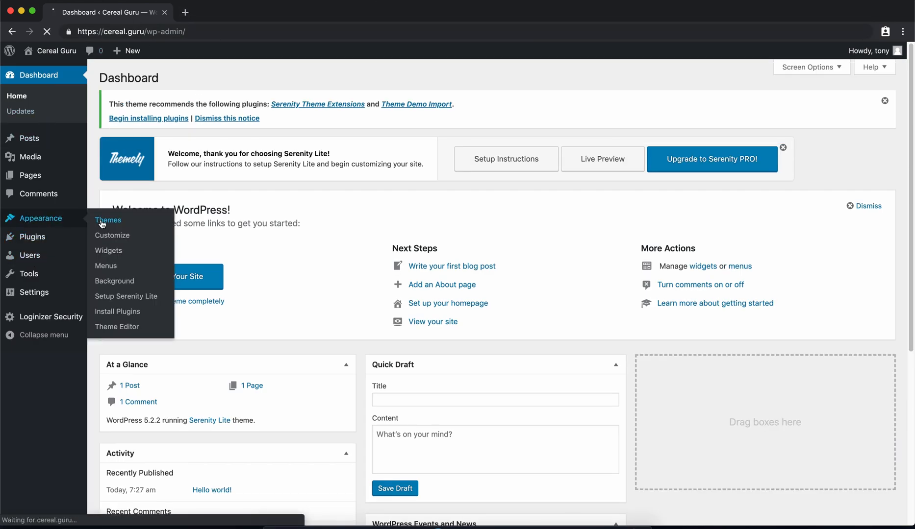
click(108, 221)
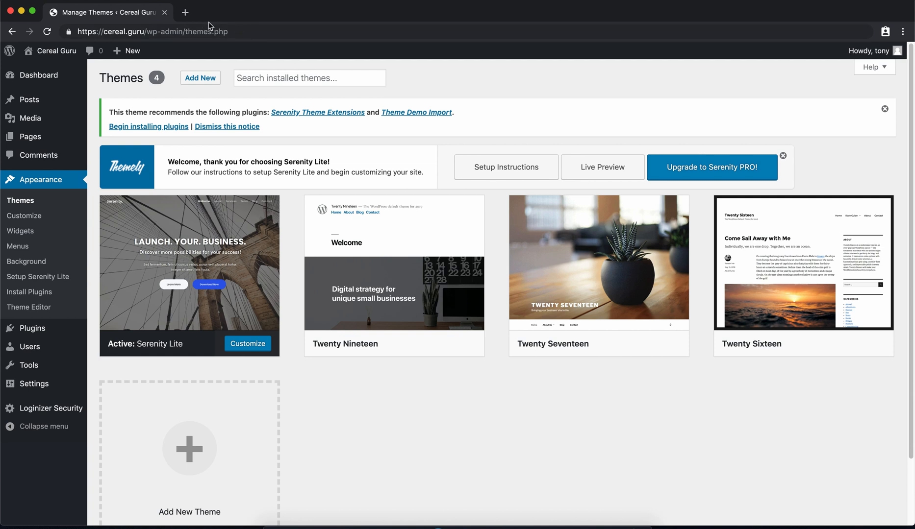
click(783, 156)
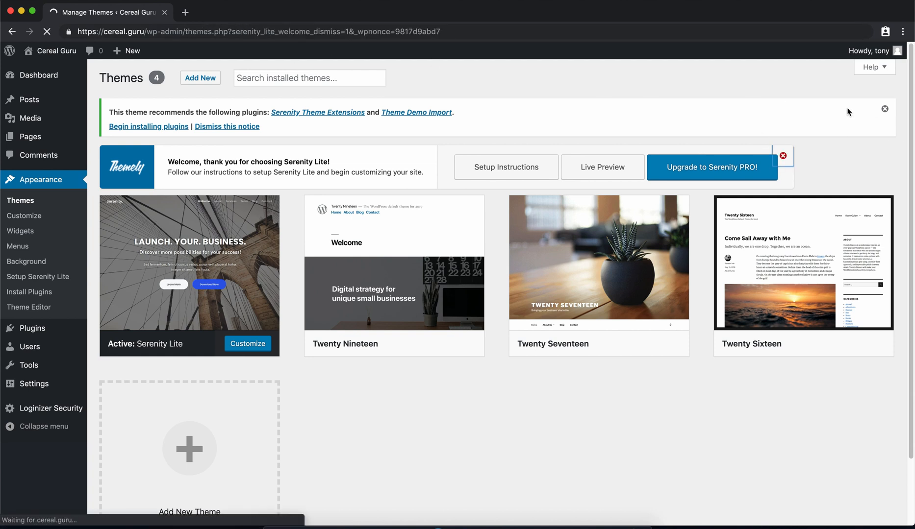
click(783, 155)
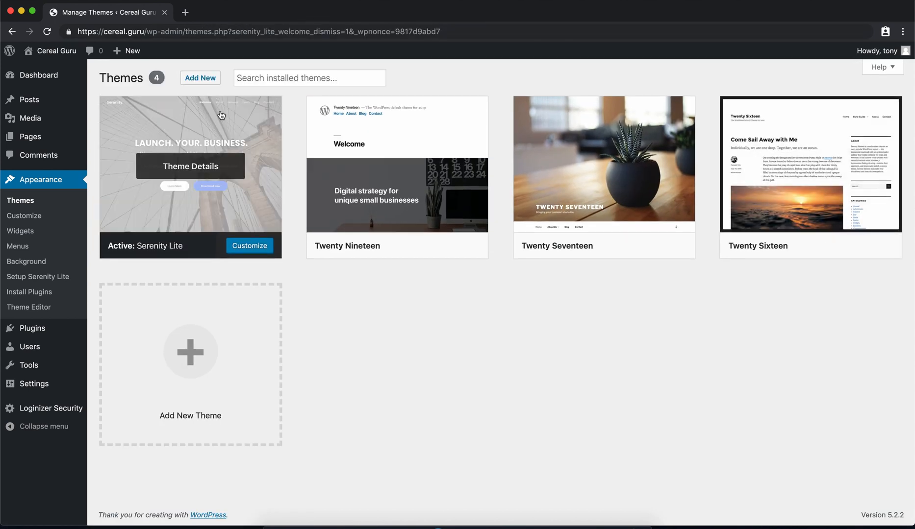
click(199, 77)
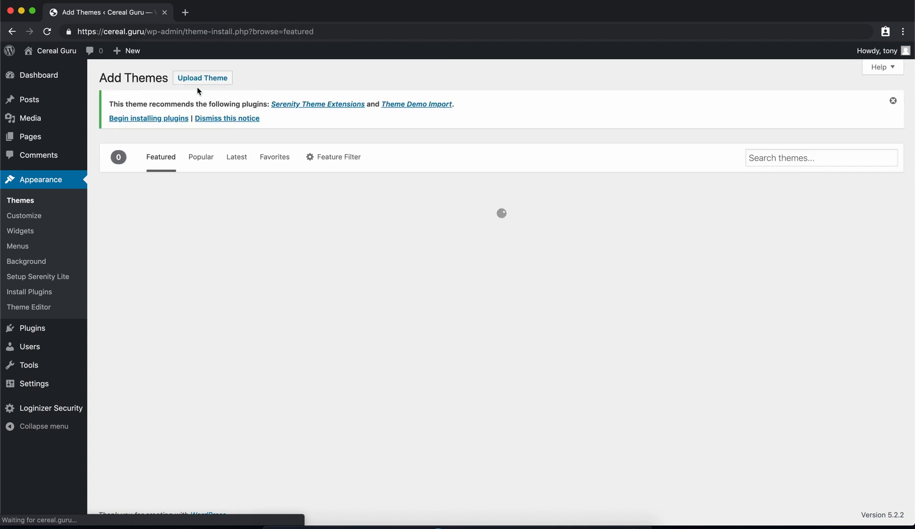
- Upload generatepress.2.3.zip from Downloads, install it, and return to the themes list
click(202, 77)
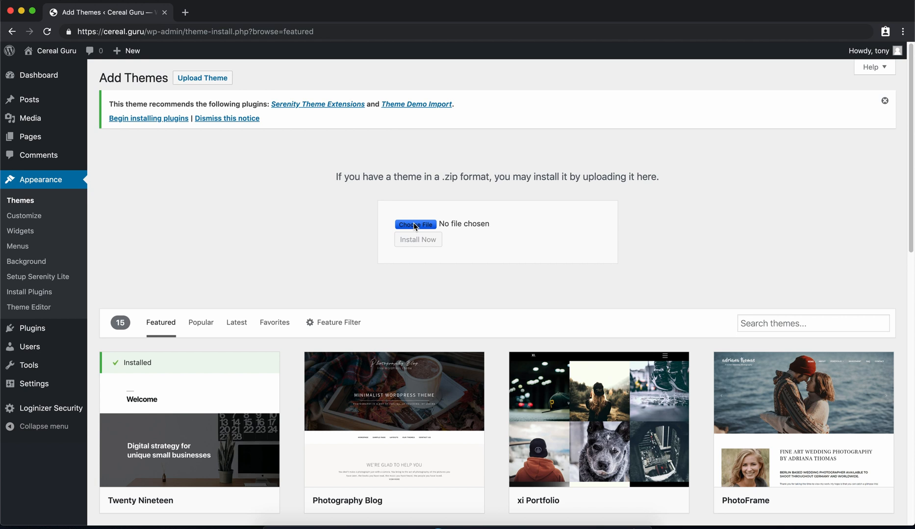
click(415, 224)
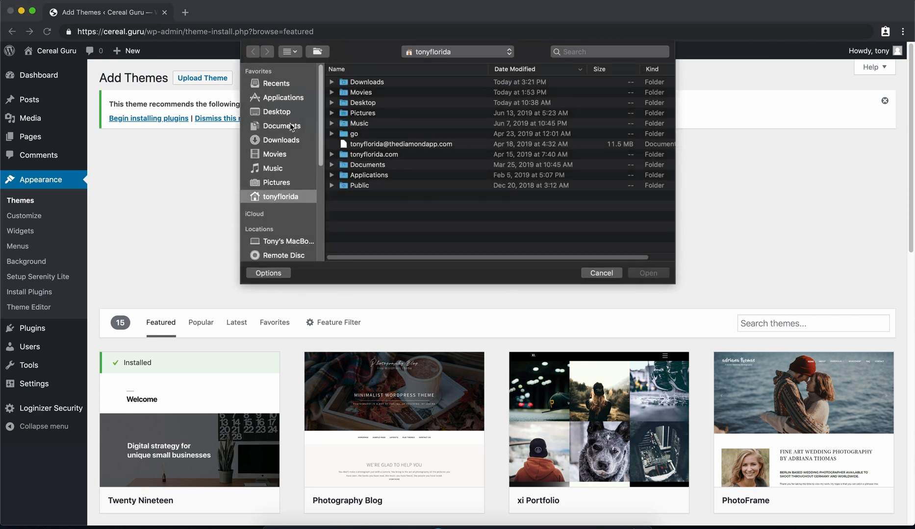
click(280, 140)
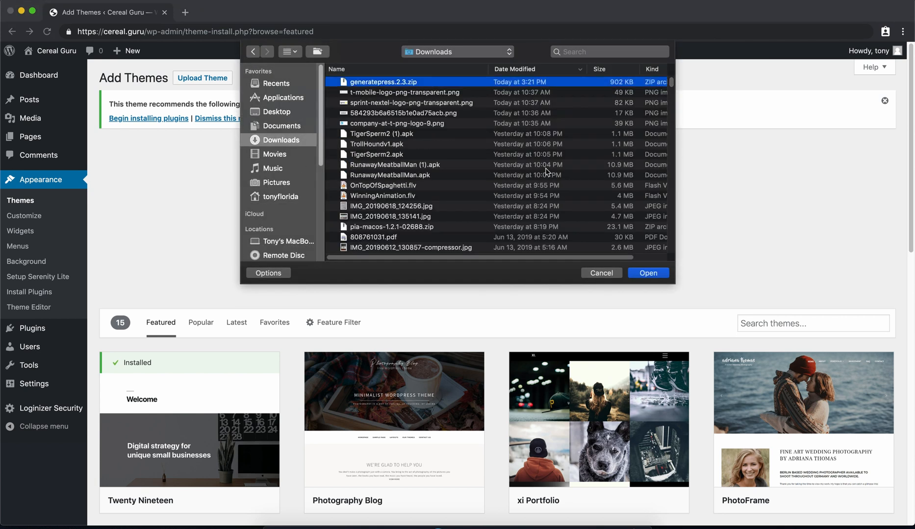
click(647, 273)
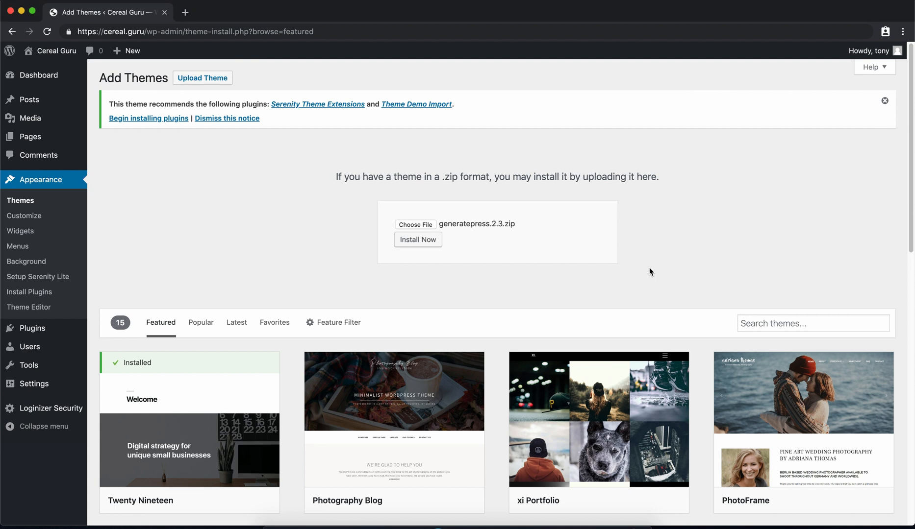
click(417, 240)
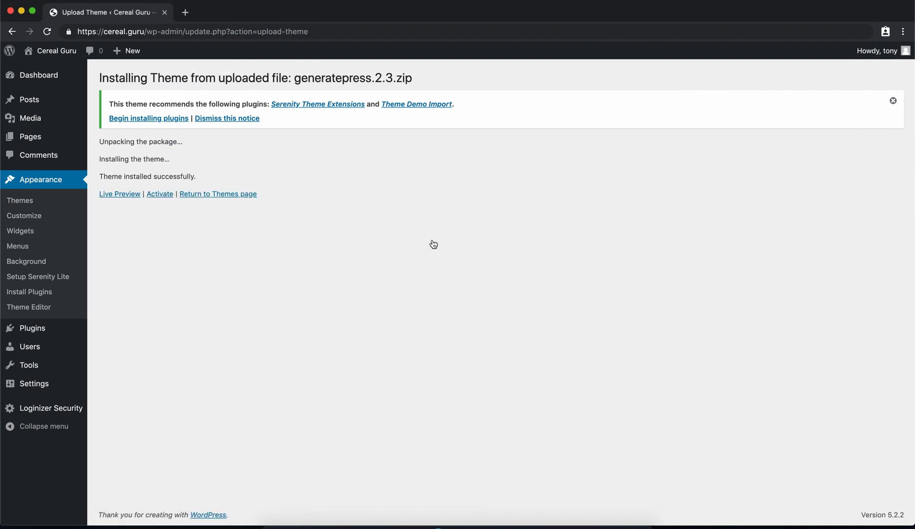
mouse_move(226, 222)
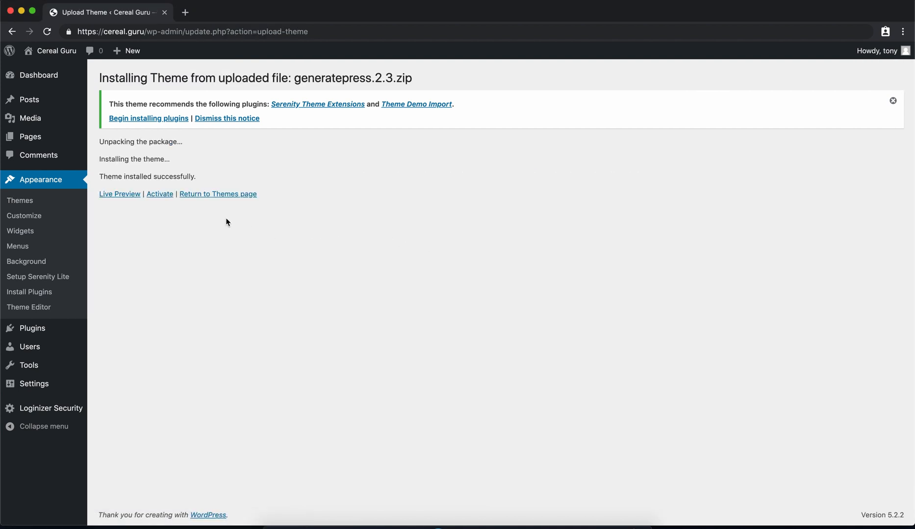
click(218, 194)
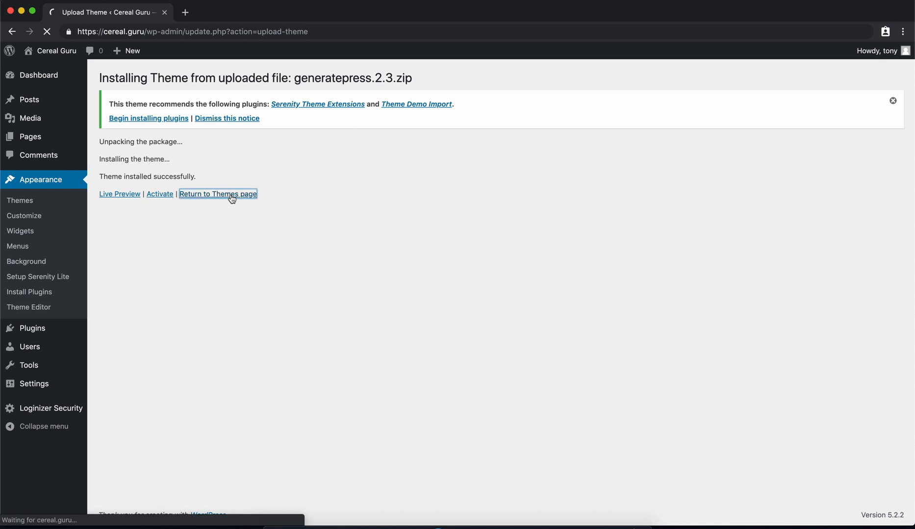
- Activate the GeneratePress theme and view the restyled Cereal Guru site
click(218, 194)
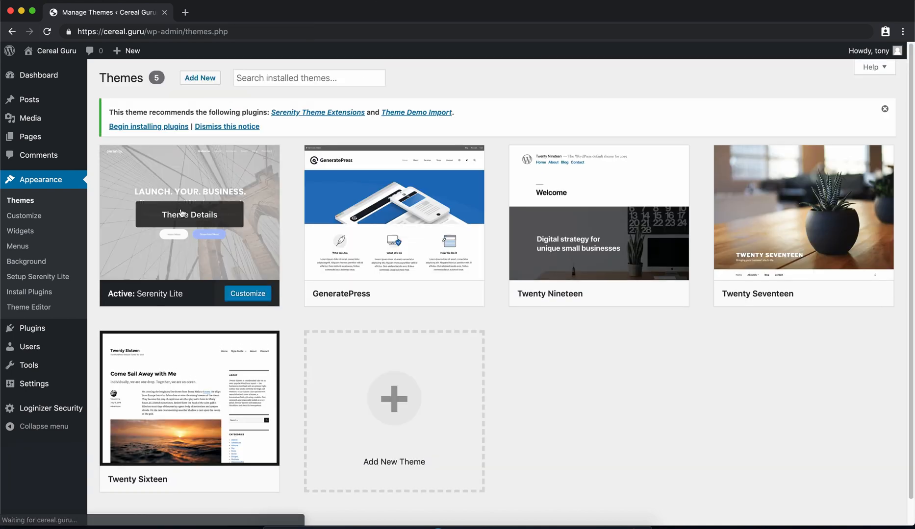
click(398, 293)
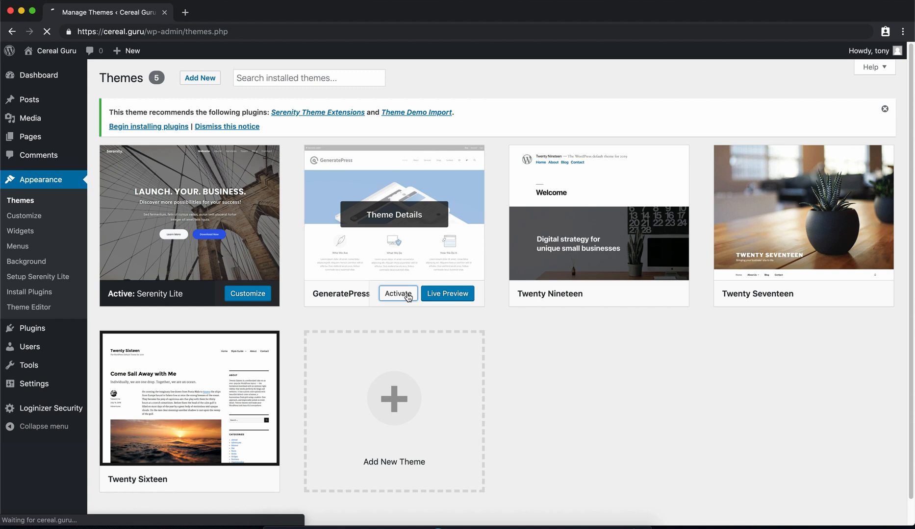
click(398, 294)
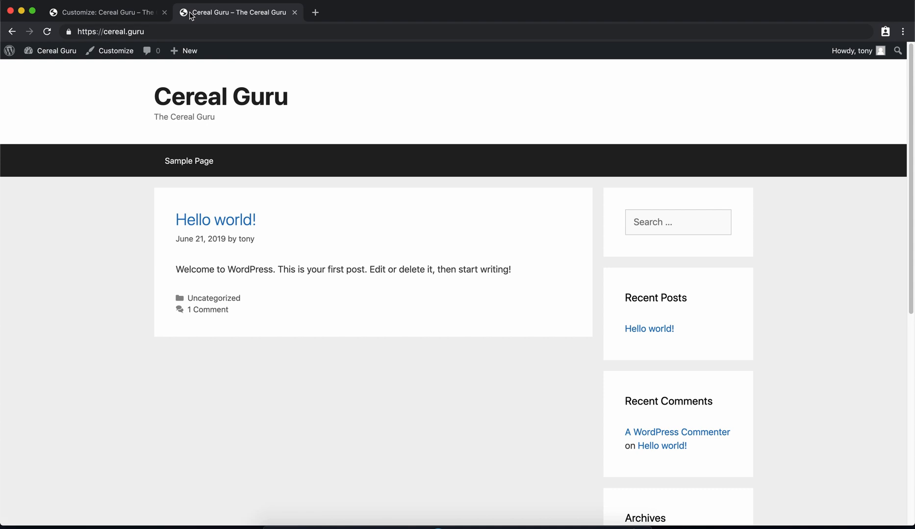
mouse_move(345, 247)
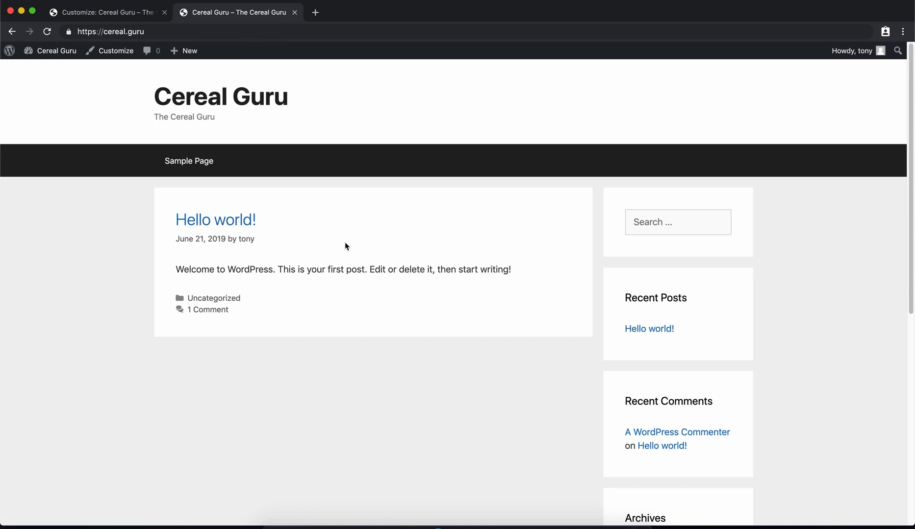